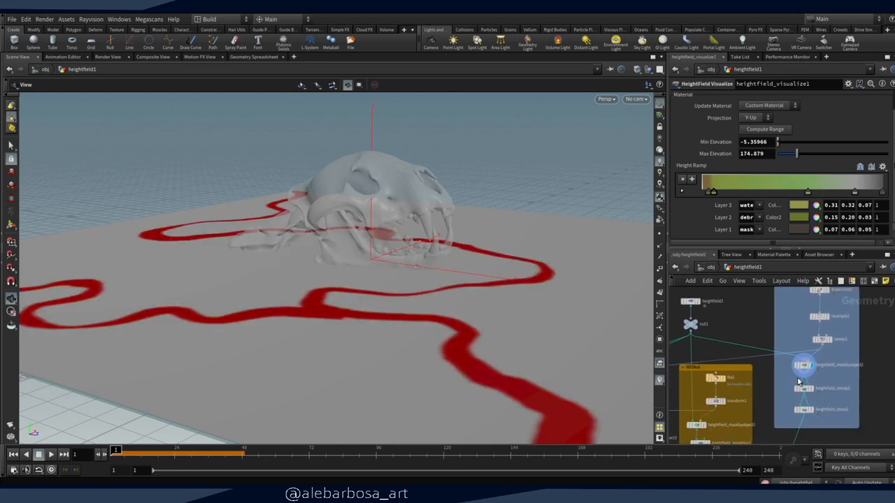
- Display the river and slope masks, then the red mask on the mountain peaks
left_click(803, 411)
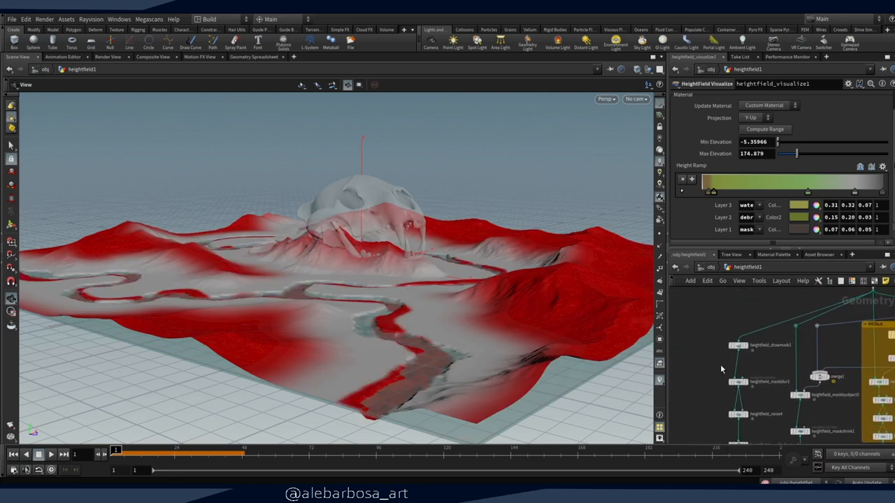
left_click(732, 384)
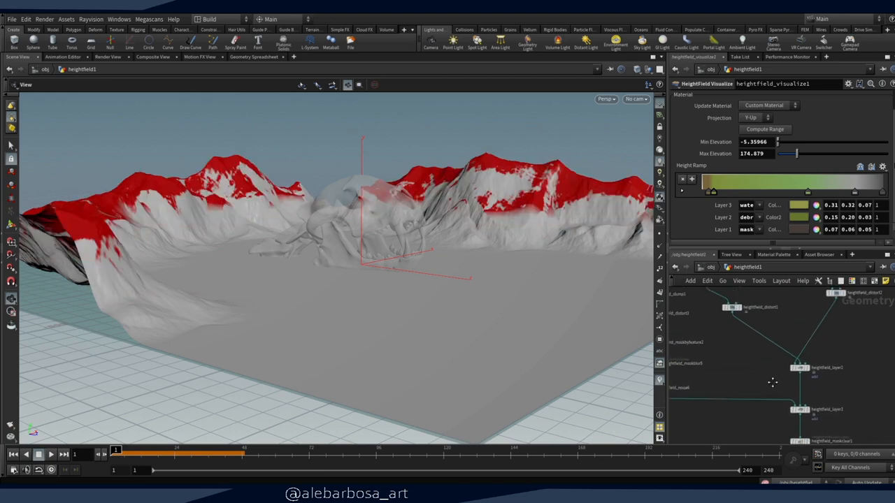
- View the eroded terrain unmasked, then the heightfield_masknoise mask over the slopes
left_click(798, 370)
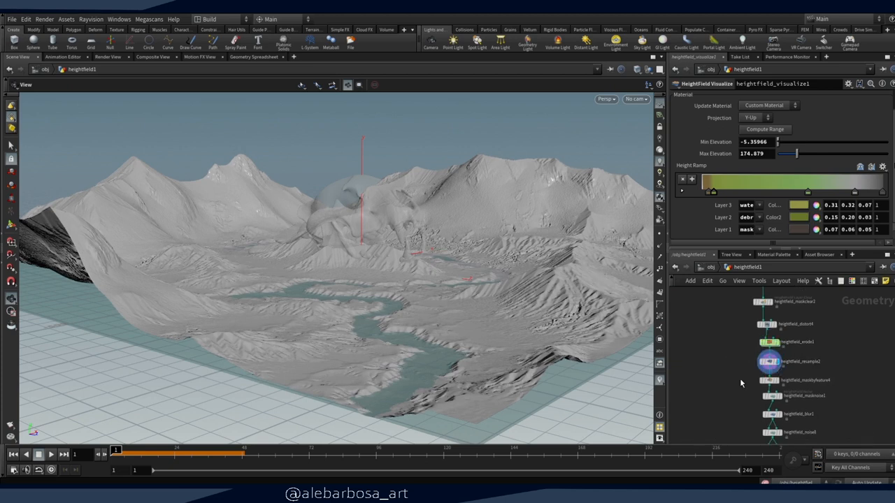
left_click(766, 396)
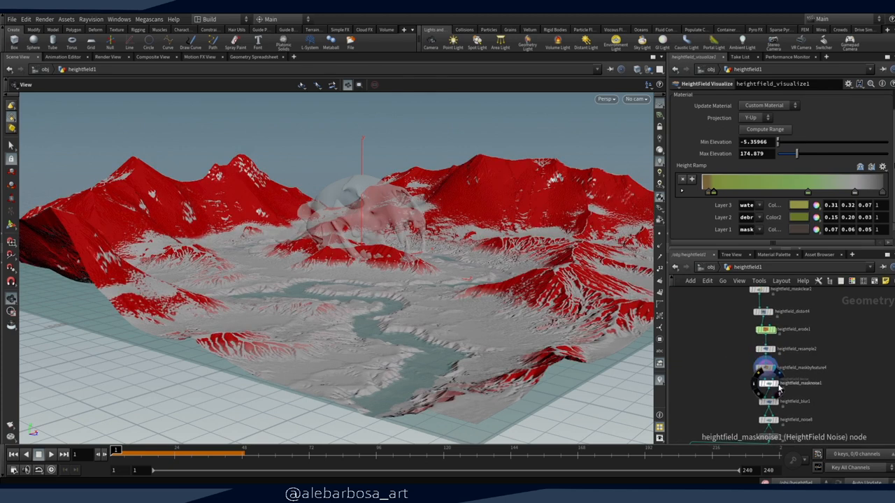
left_click(766, 402)
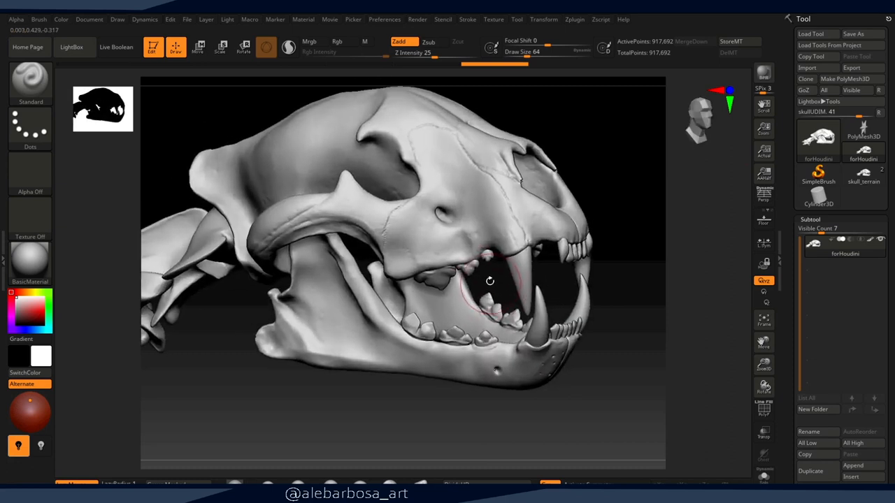
- Select the skull_terrain tool to show the rocky skull sculpt on pillars
left_click(31, 80)
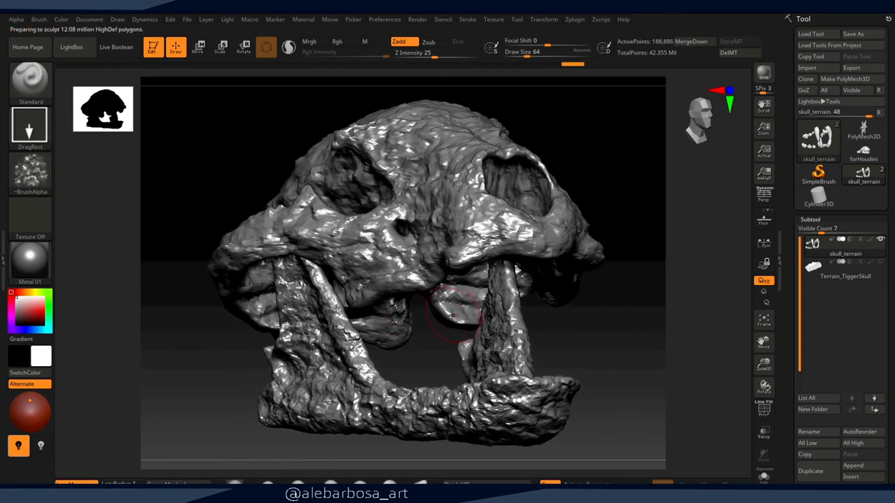
left_click_drag(453, 315, 428, 324)
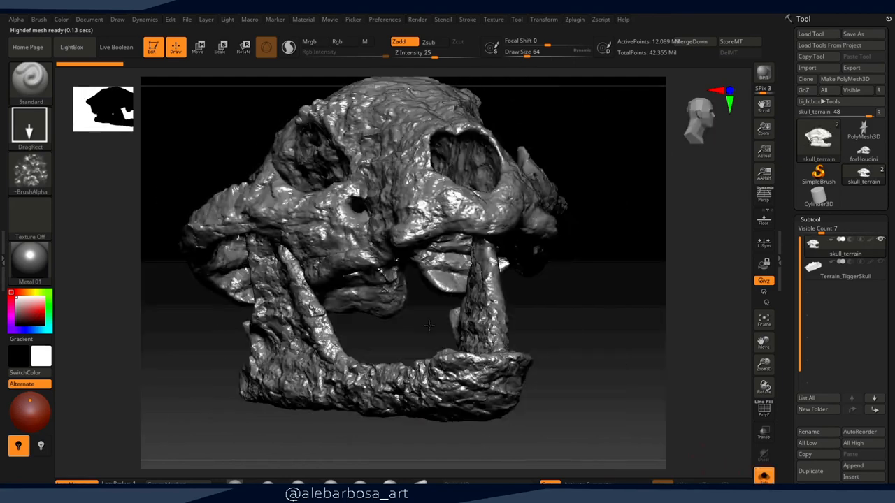
left_click_drag(428, 324, 509, 322)
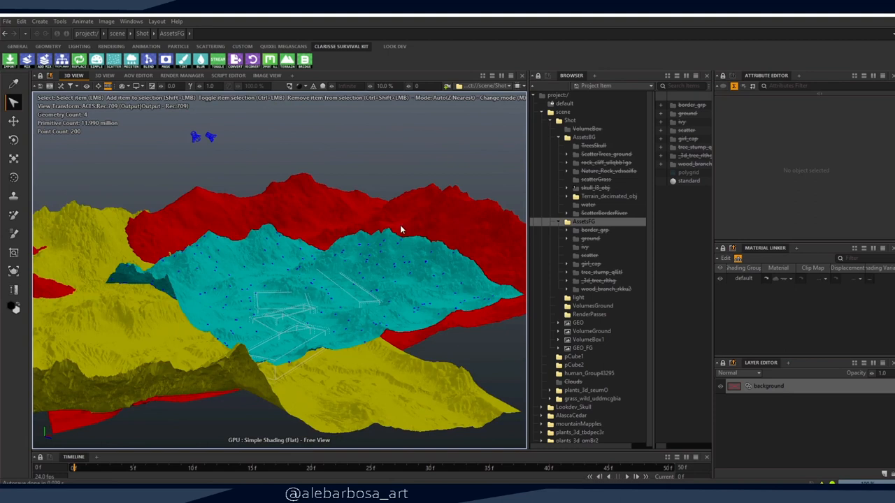
- Move the view over the terrain and select skull_01_obj for the textured preview
left_click_drag(403, 231, 286, 304)
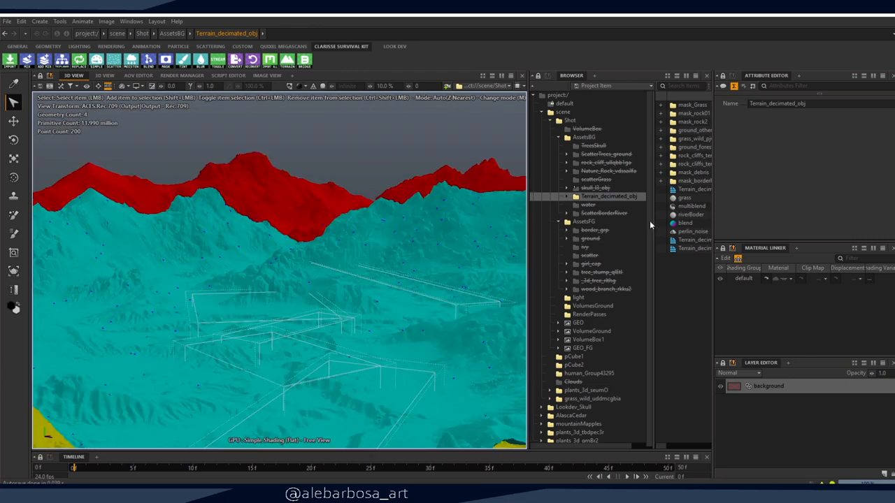
left_click(593, 187)
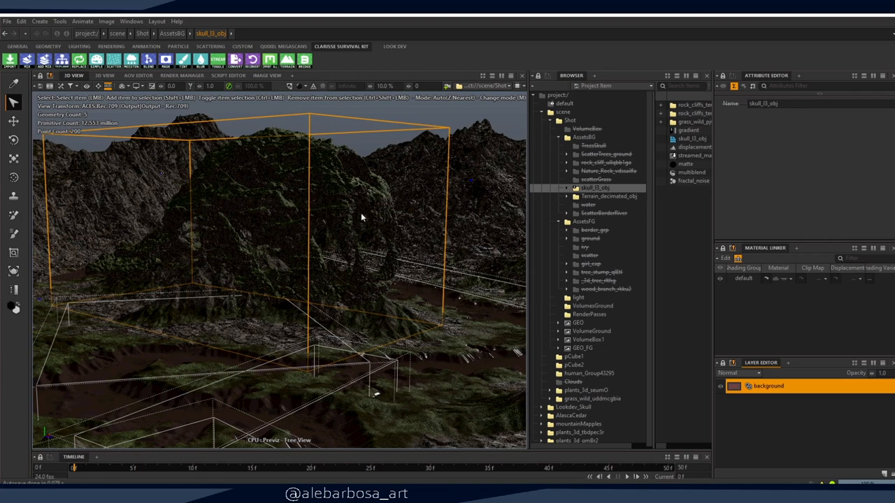
- Show the rock scatter over the skull, then the scatterGrass instances on the terrain
left_click(587, 147)
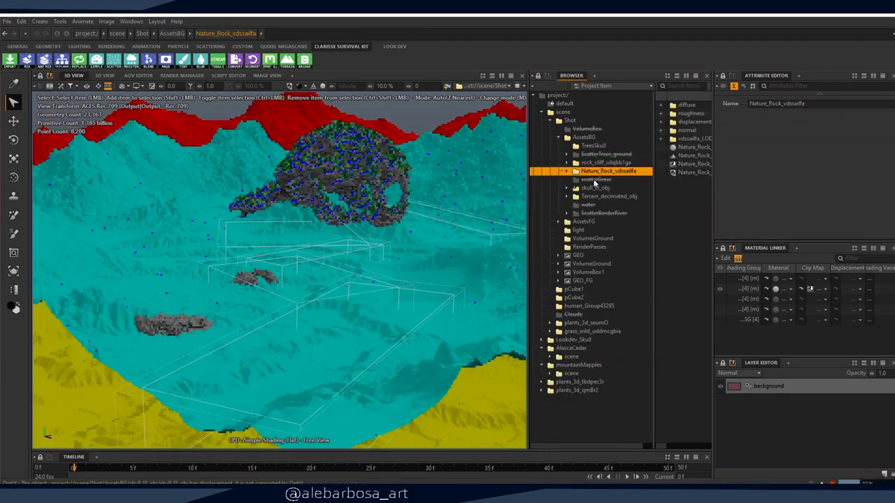
left_click(598, 179)
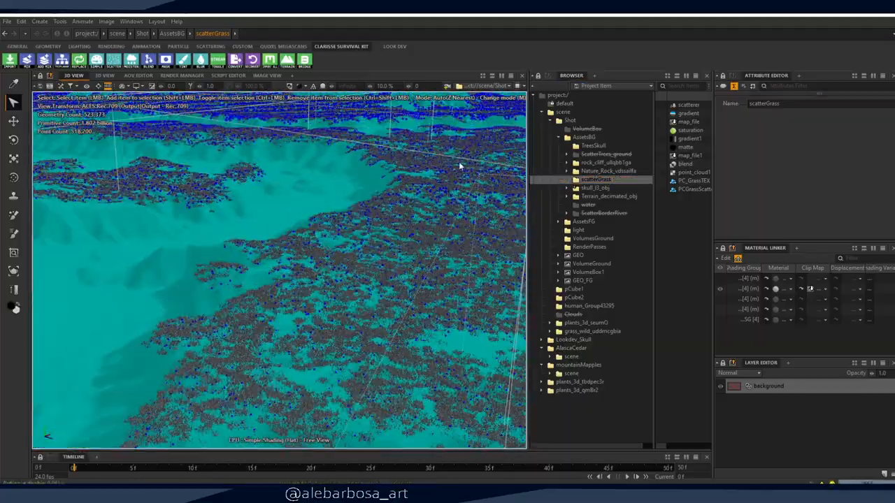
- Show river_obj and the ScatterBorderRiver rocks along its banks
left_click(587, 204)
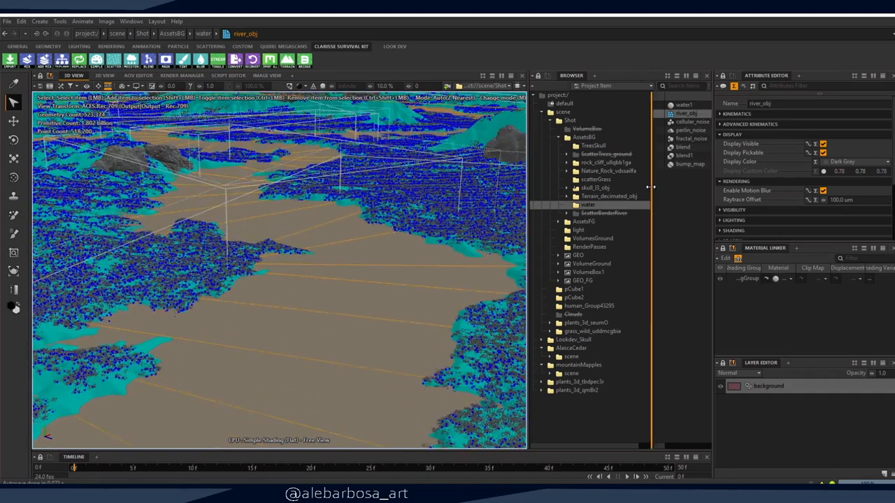
left_click(688, 163)
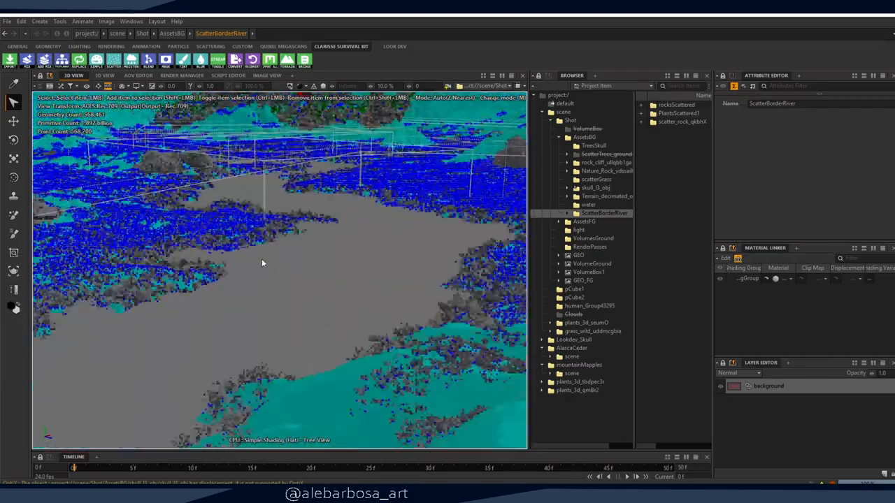
- Show ScatterTrees_ground, then bring up the item chooser for PC_MapsApple
left_click(602, 154)
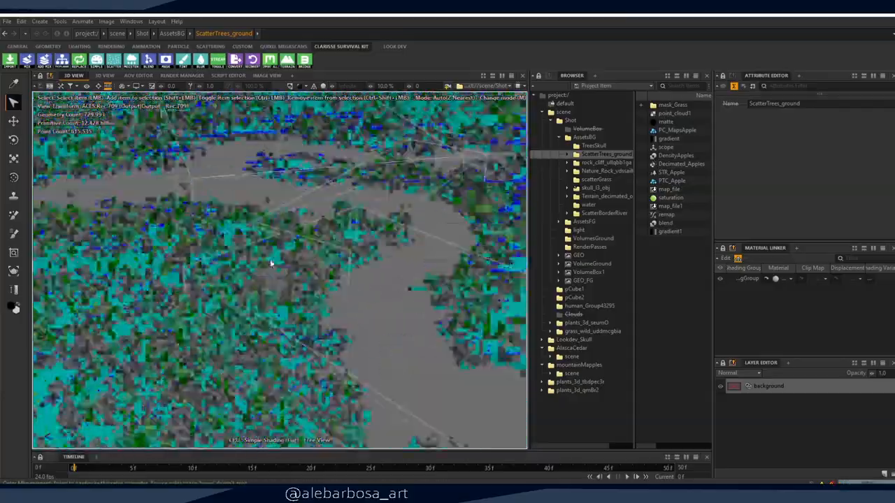
left_click(677, 130)
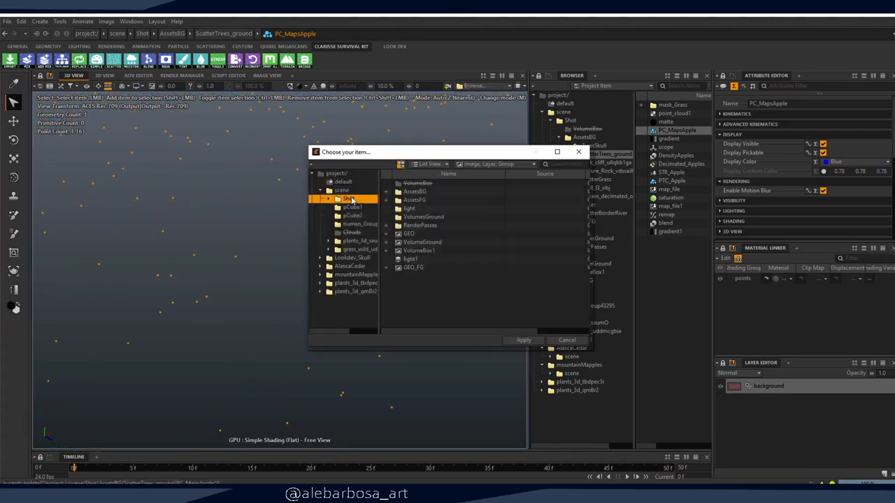
- Dismiss the item chooser and preview Terrain_decimated_obj's density map
left_click(523, 340)
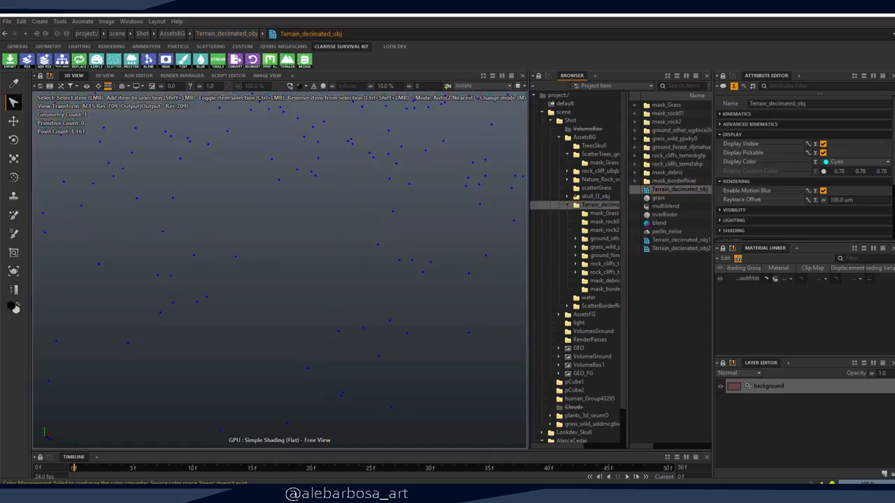
left_click(465, 85)
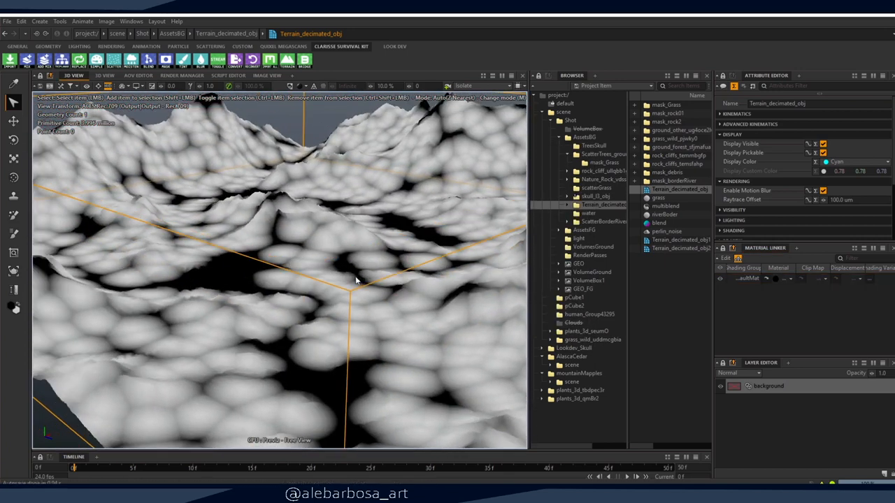
- Select the scope object, then one of the cloud volumes
left_click(604, 154)
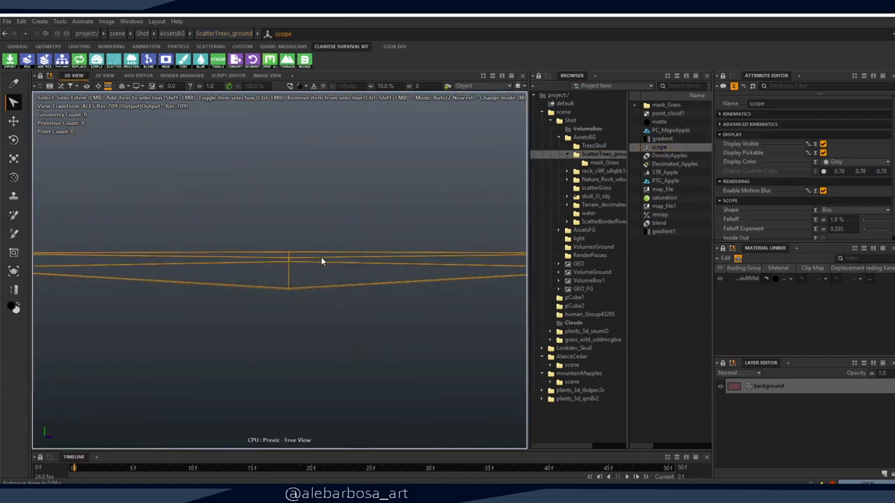
left_click(481, 85)
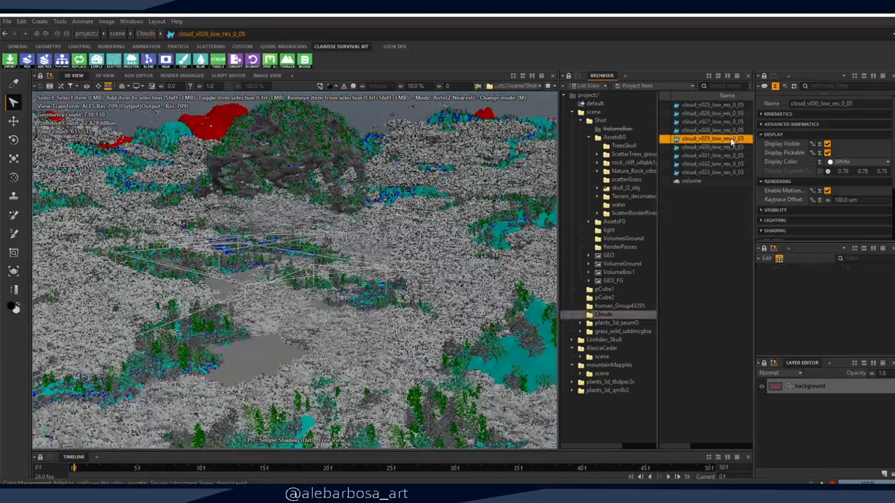
- Select the VolumeGround point cloud, the fog volume and the balustrade cylinder
left_click(714, 182)
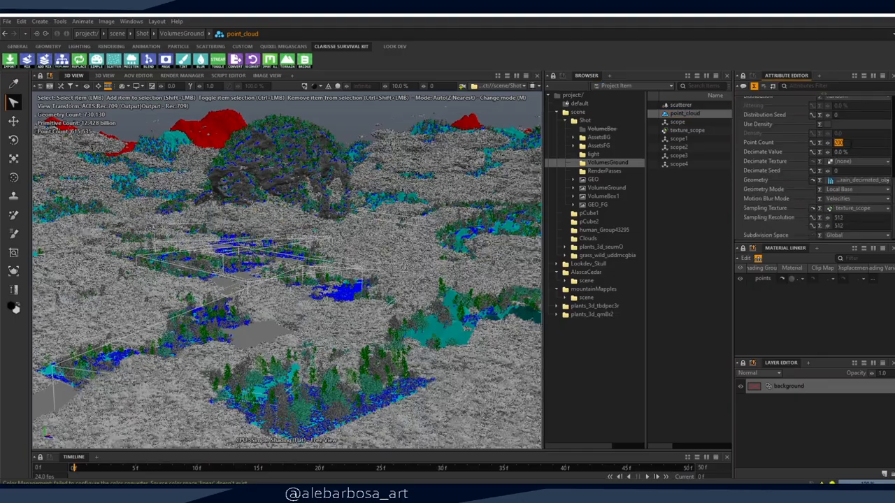
left_click(602, 128)
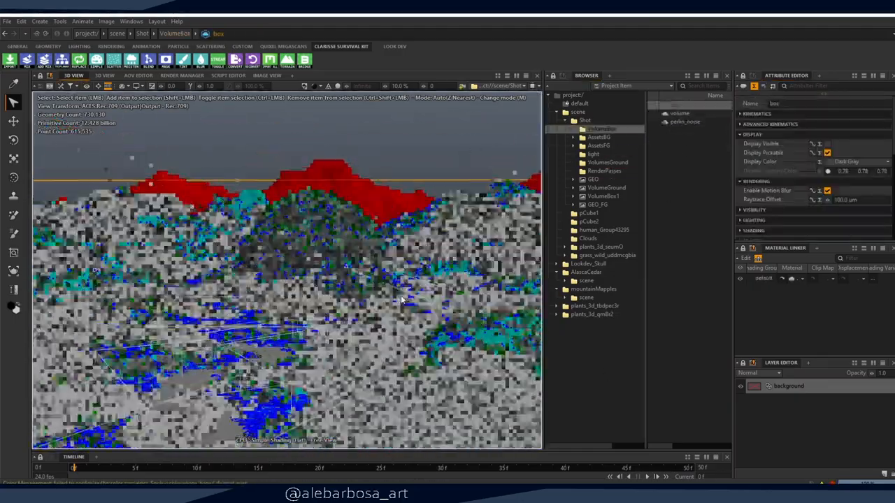
left_click(598, 137)
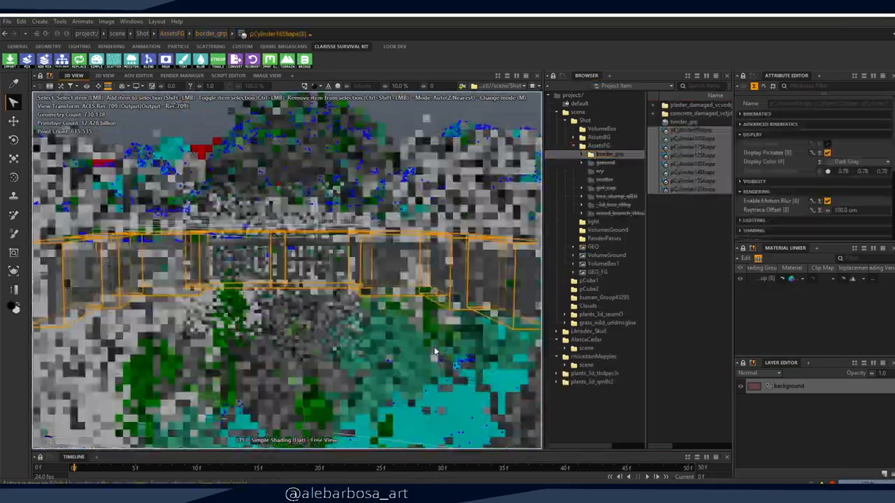
- View the balustrade foreground and select its groundShape surface
left_click(693, 139)
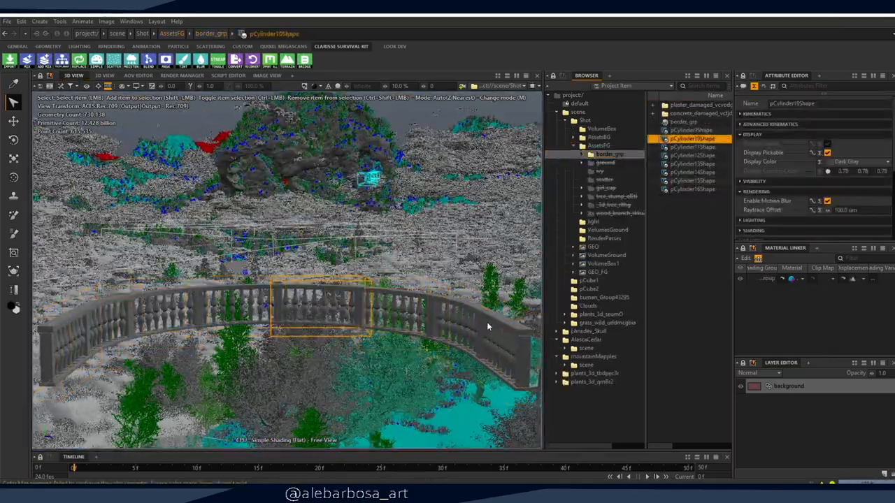
left_click(604, 162)
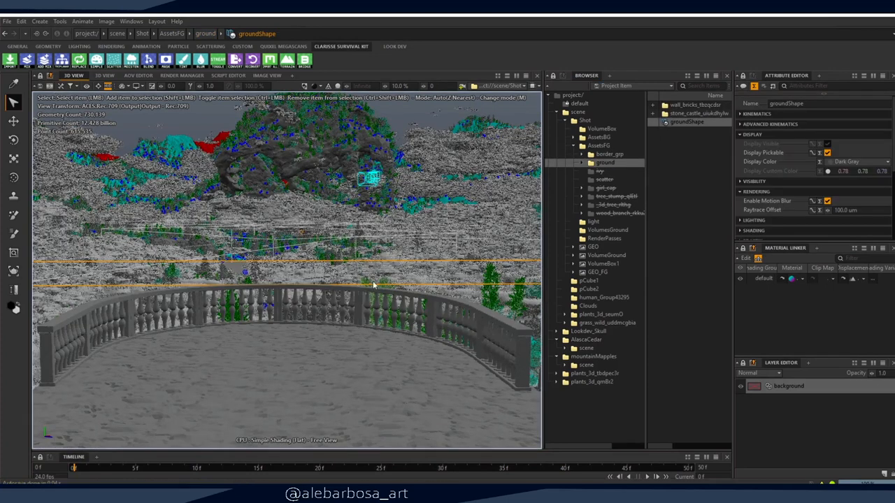
- Select the ivy group, then the flower scatter covering the ground
left_click(596, 171)
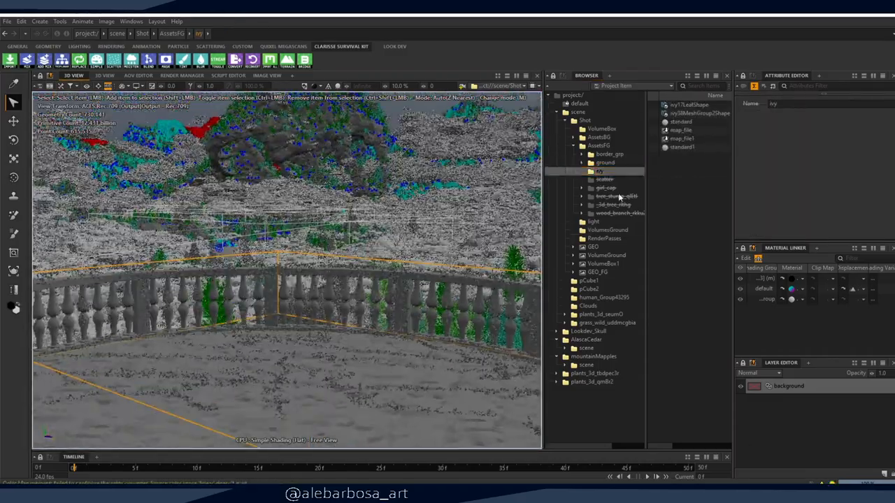
left_click(604, 179)
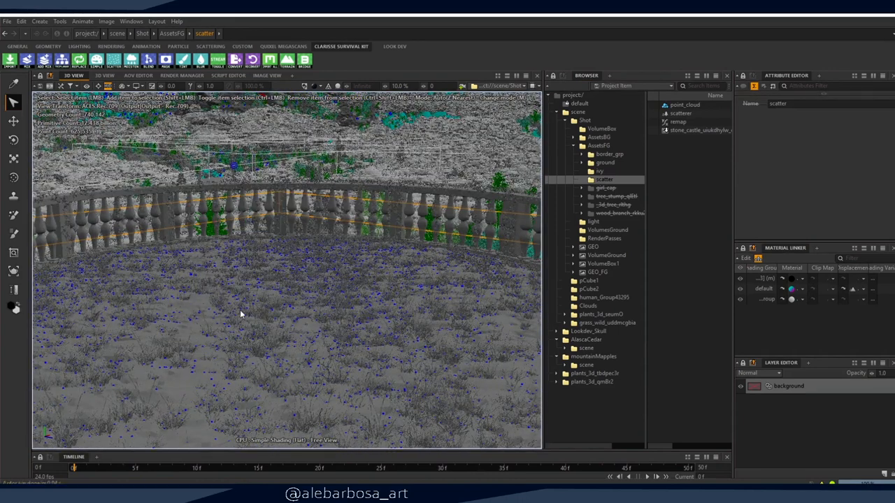
mouse_move(615, 221)
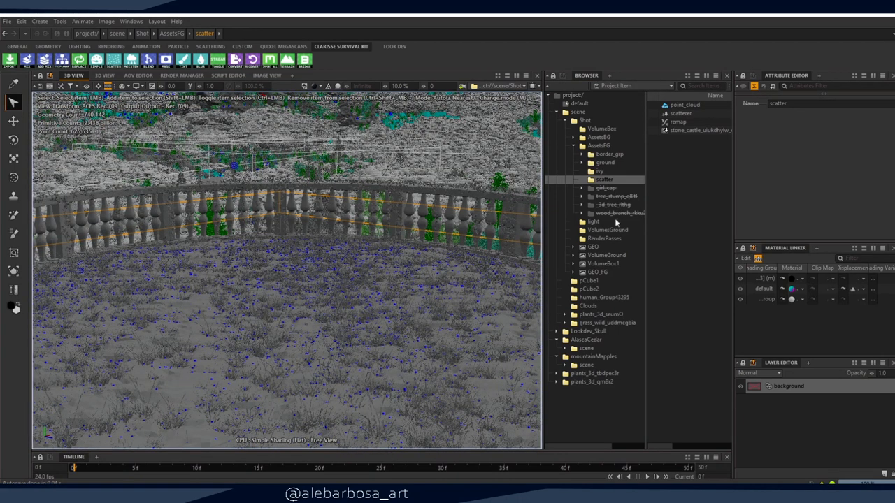